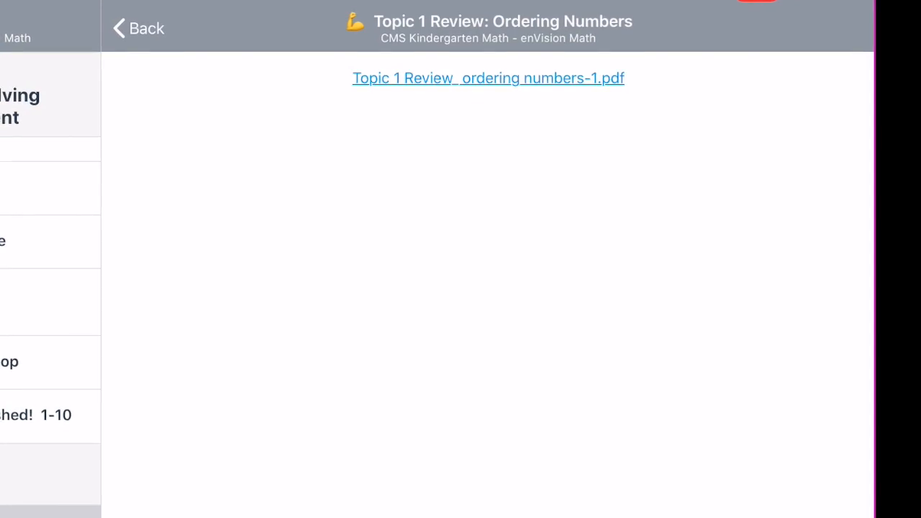
# Open the attached 'Topic 1 Review_ ordering numbers-1.pdf' in the PDF viewer
pyautogui.click(488, 78)
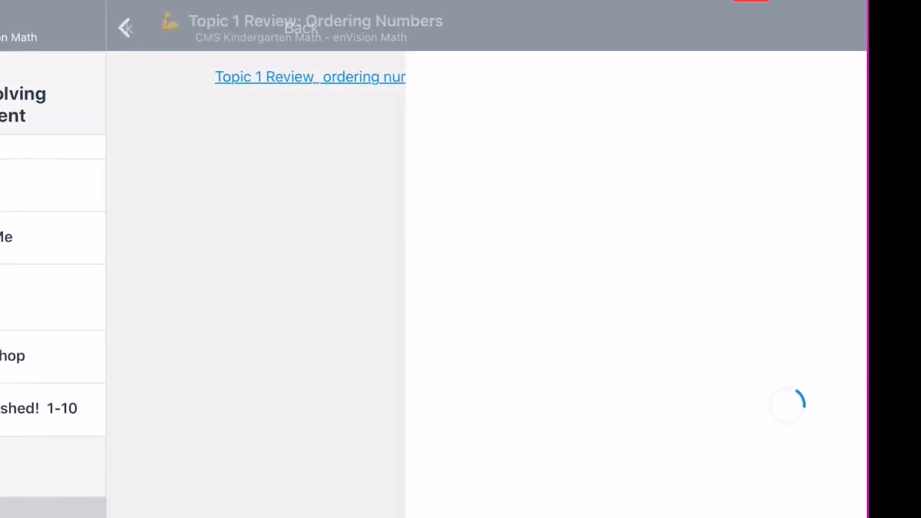
pyautogui.click(308, 77)
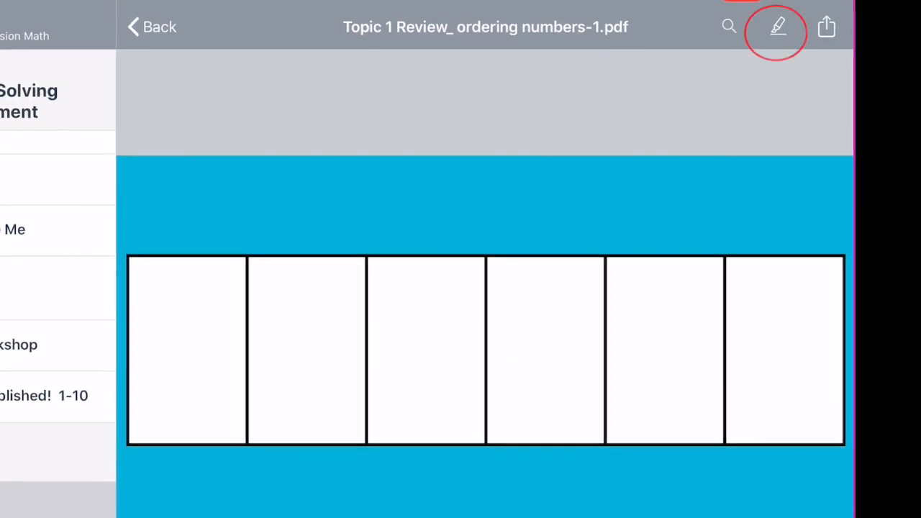
# Show the PDF annotation toolbar and select a drawing tool for markup
pyautogui.click(775, 28)
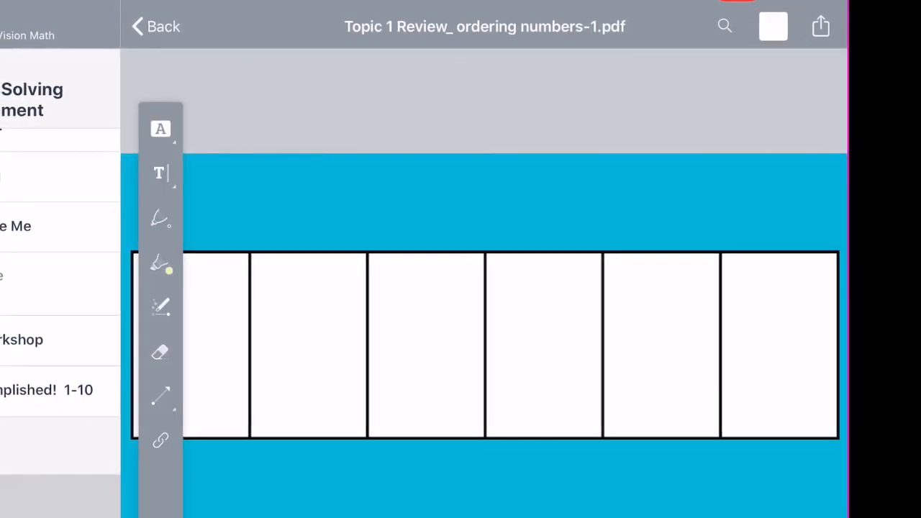
pyautogui.click(161, 263)
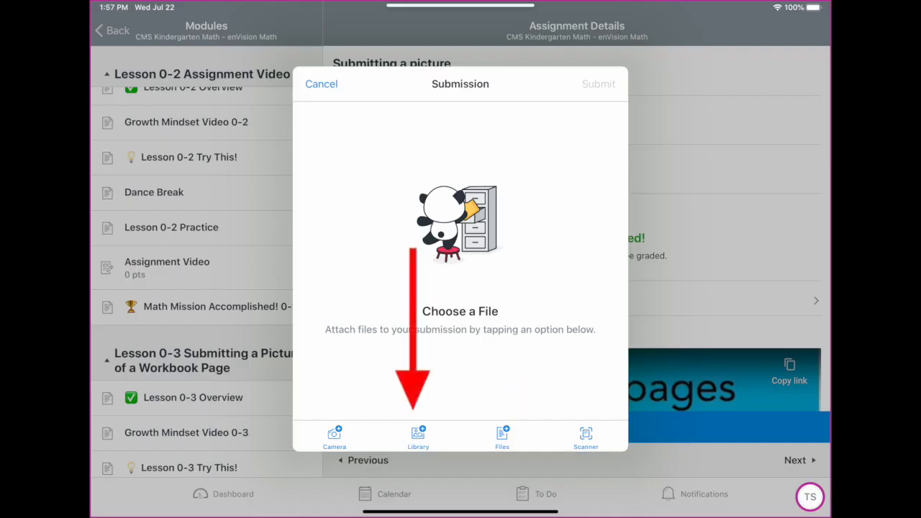
# Attach the photo from Library and submit it to the assignment
pyautogui.click(418, 434)
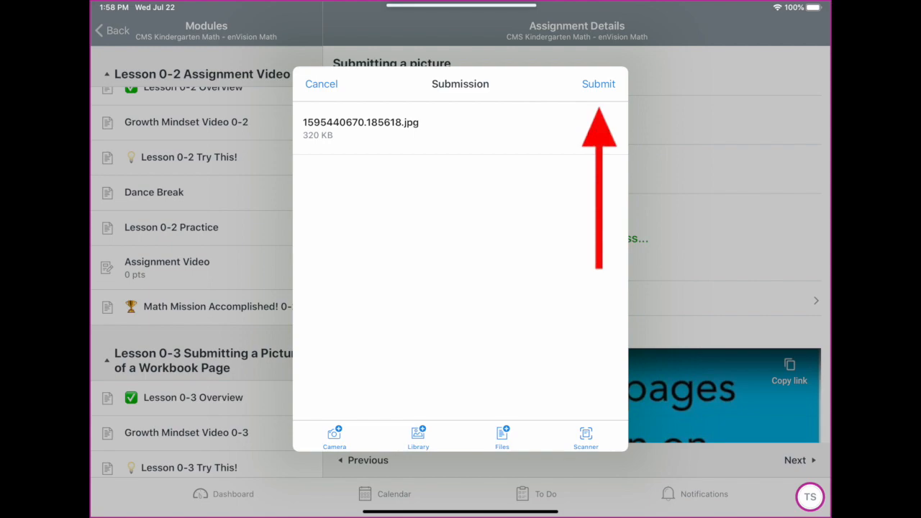
pyautogui.click(598, 84)
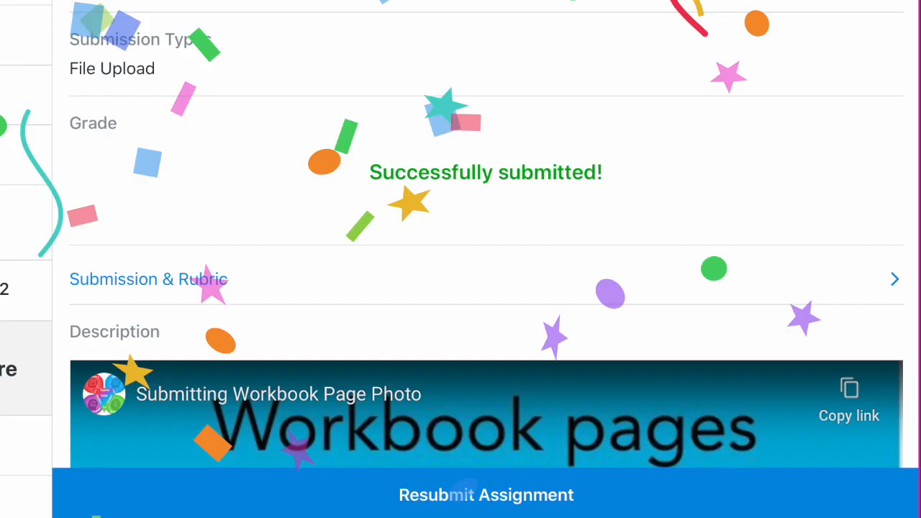